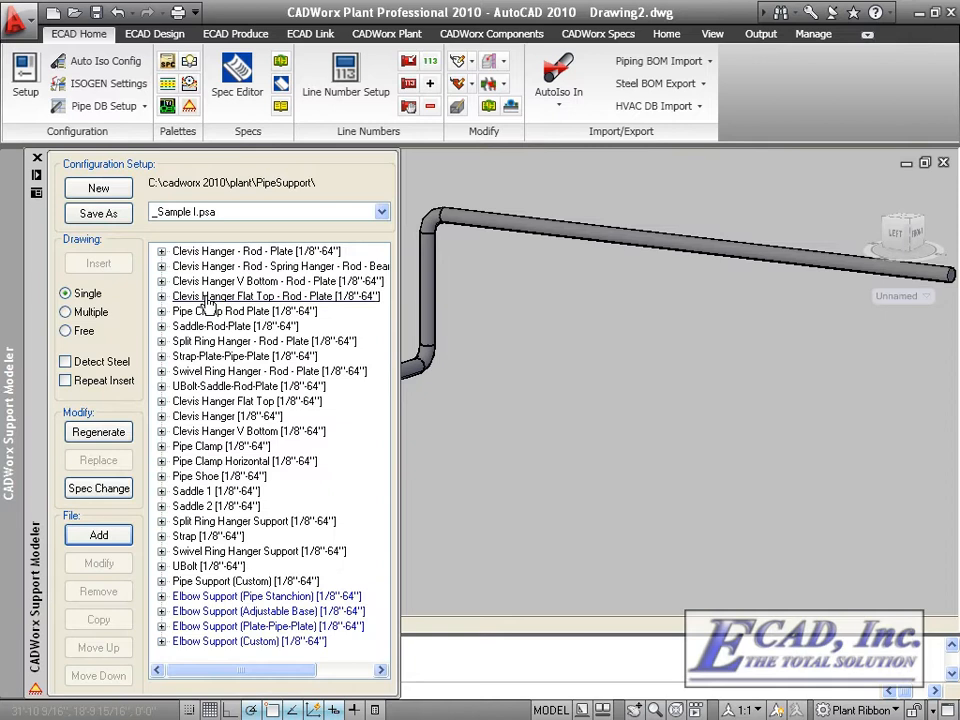
# Step: Begin inserting a Clevis Hanger - Rod - Plate support from the Support Modeler palette
pyautogui.click(256, 250)
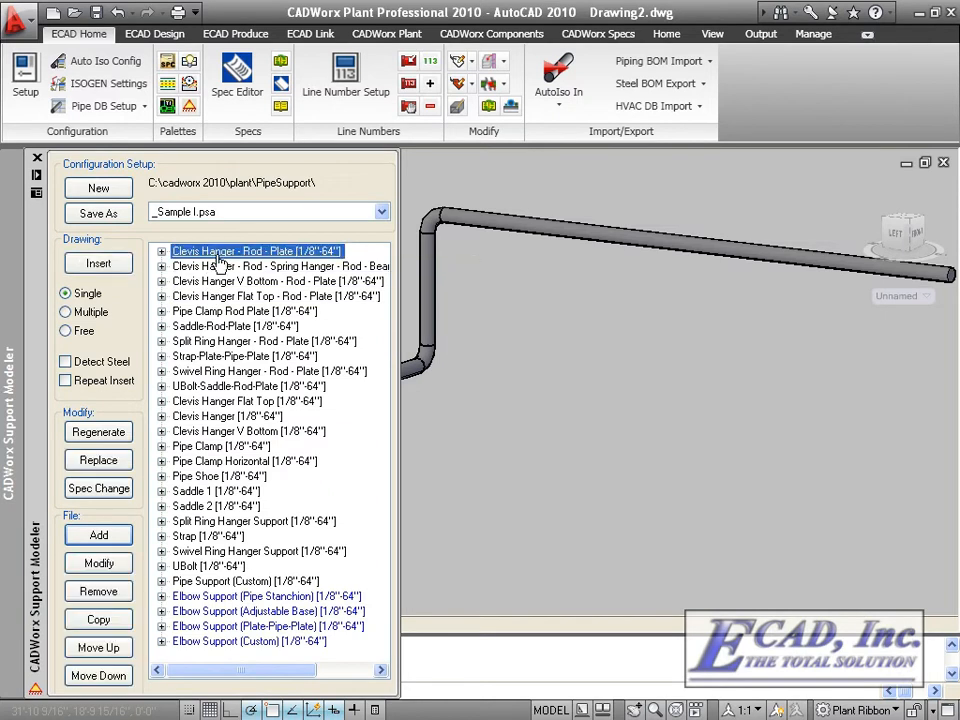
pyautogui.click(98, 264)
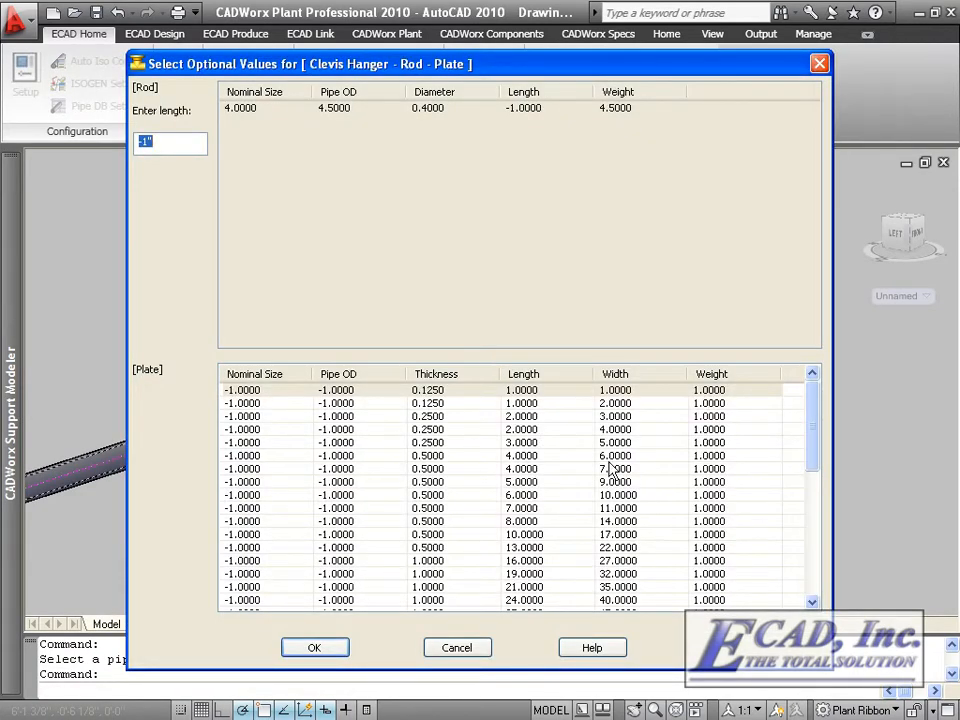
# Step: Choose the 0.5-thick, 4 by 6 plate for the hanger and accept its optional values
pyautogui.click(520, 428)
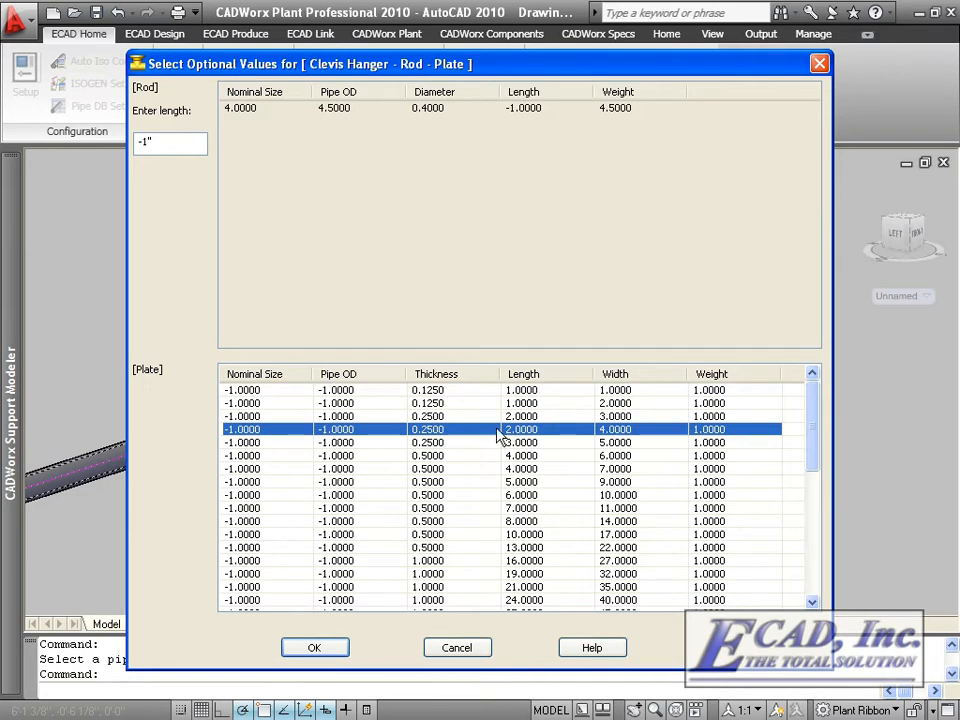
pyautogui.click(520, 416)
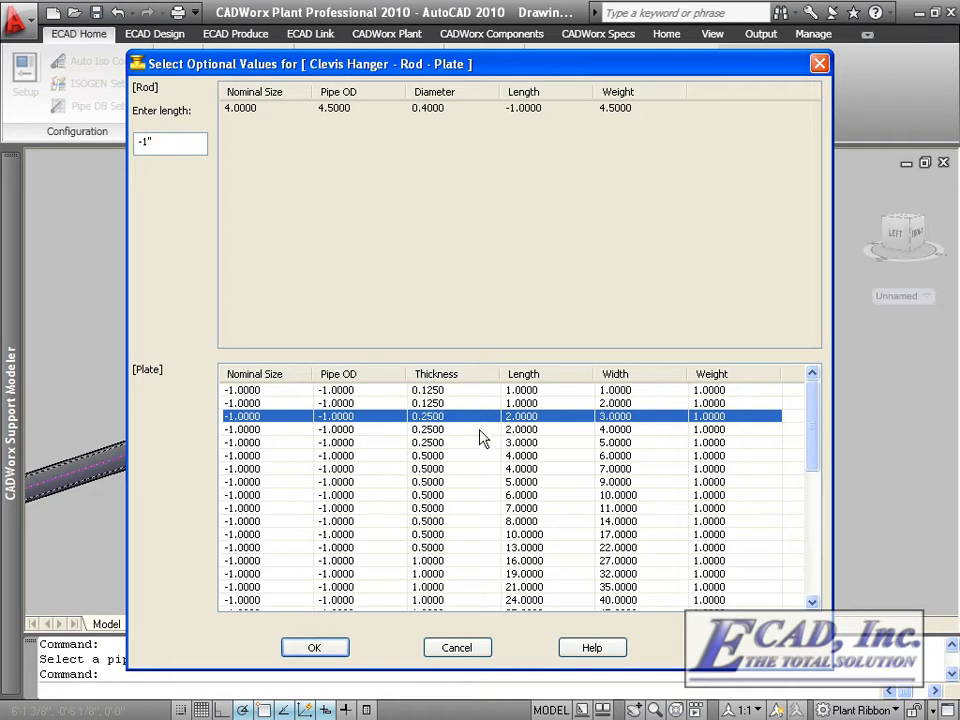
pyautogui.click(500, 456)
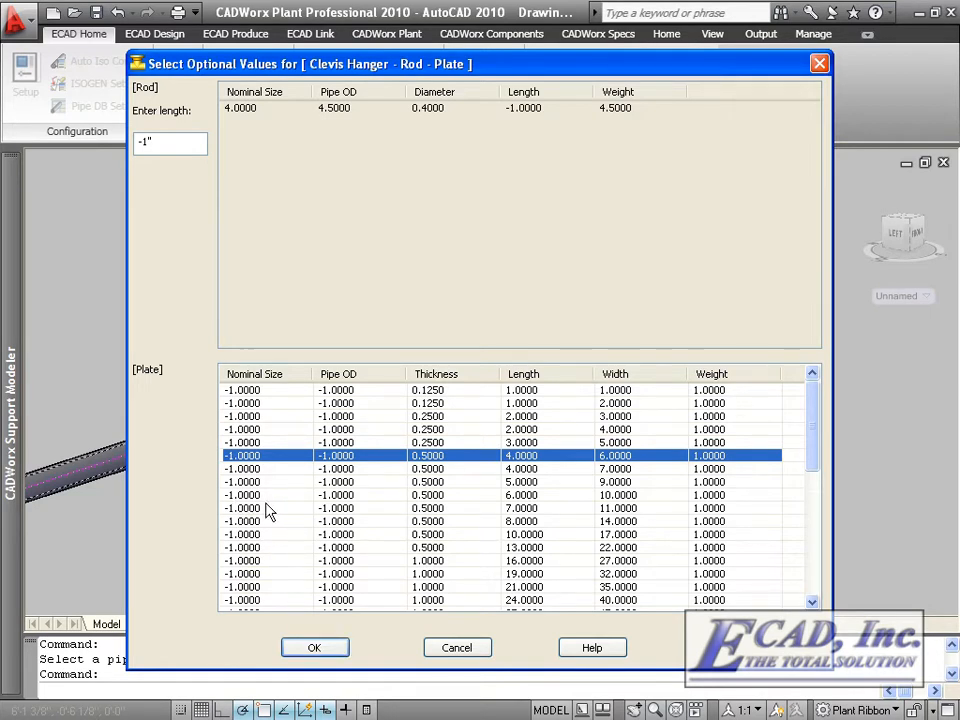
pyautogui.moveTo(436, 504)
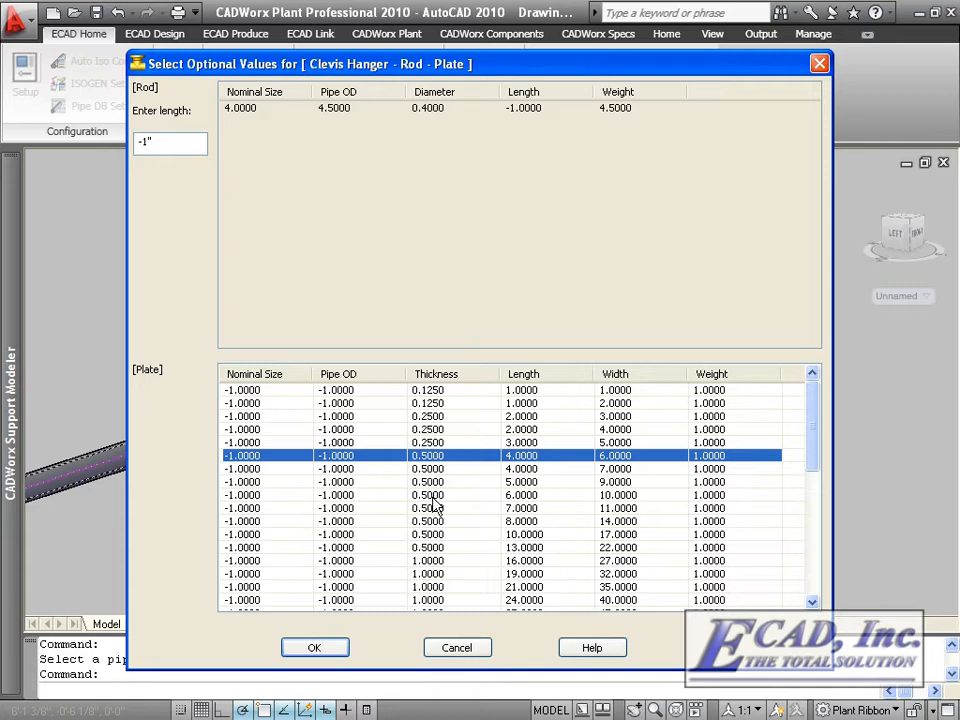
pyautogui.click(314, 648)
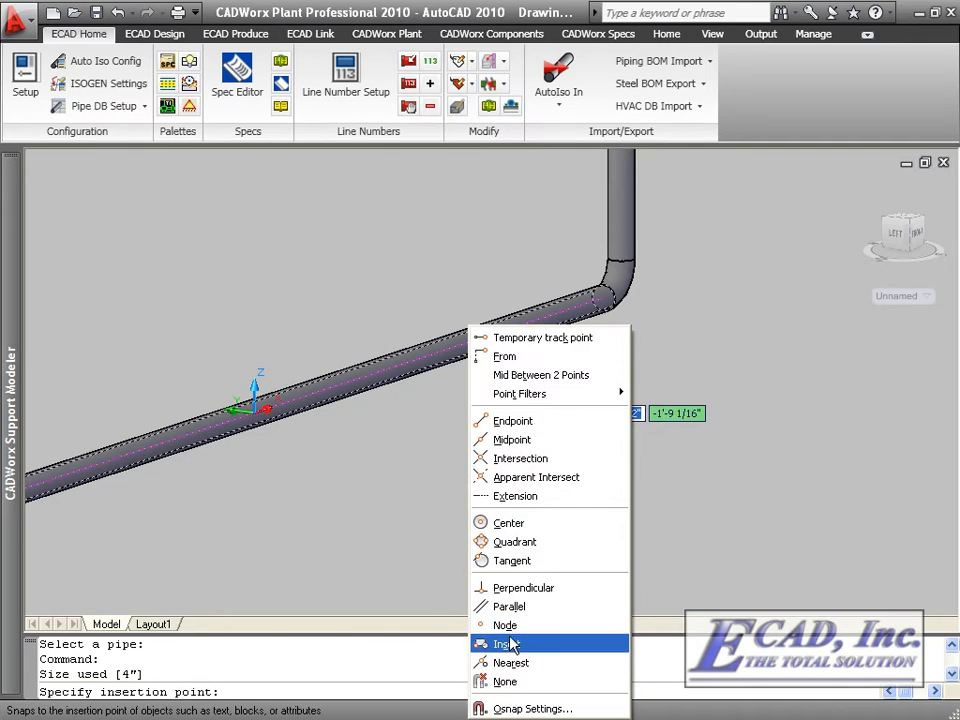
# Step: Snap the hanger to the pipe's insertion point and select the adjustable-base elbow support
pyautogui.click(510, 662)
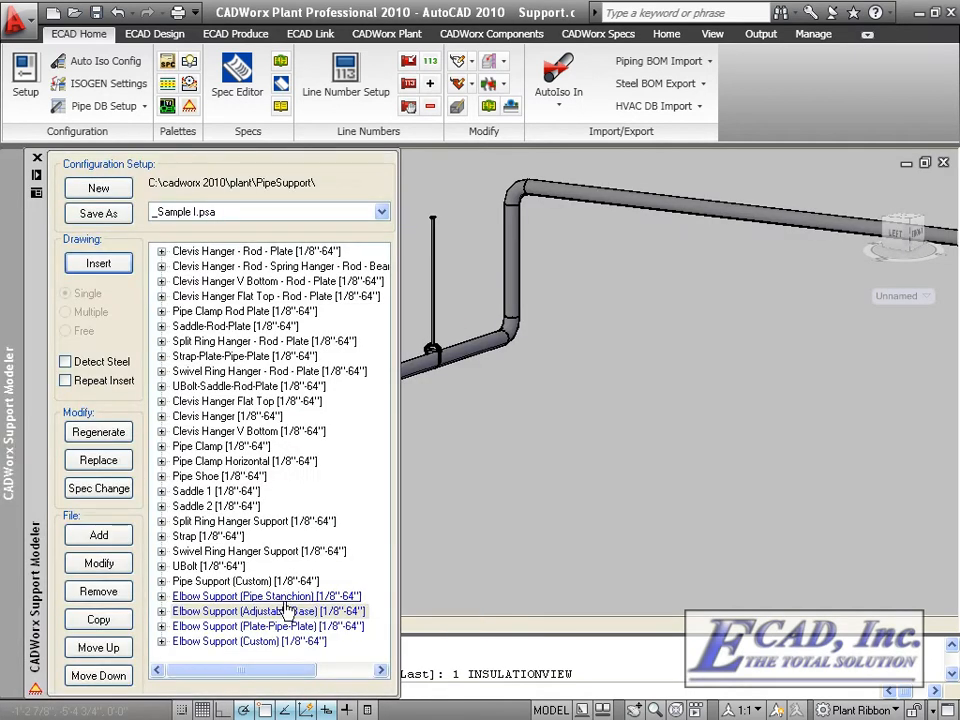
pyautogui.click(268, 596)
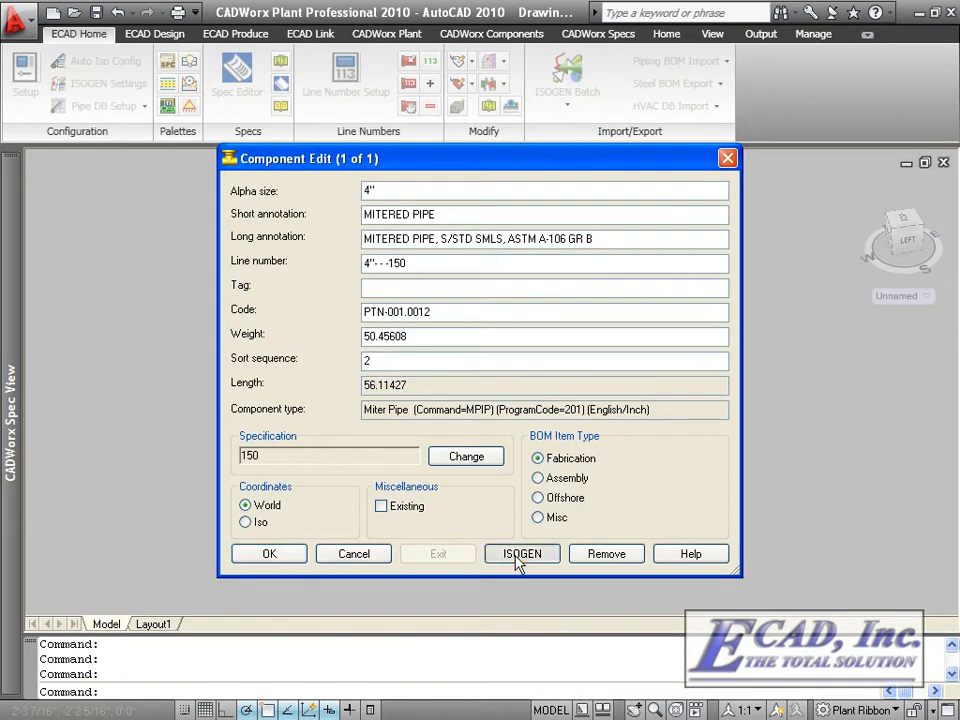
# Step: Set the mitered pipe's ISOGEN export option to 'Pipe with welds' and confirm
pyautogui.click(520, 552)
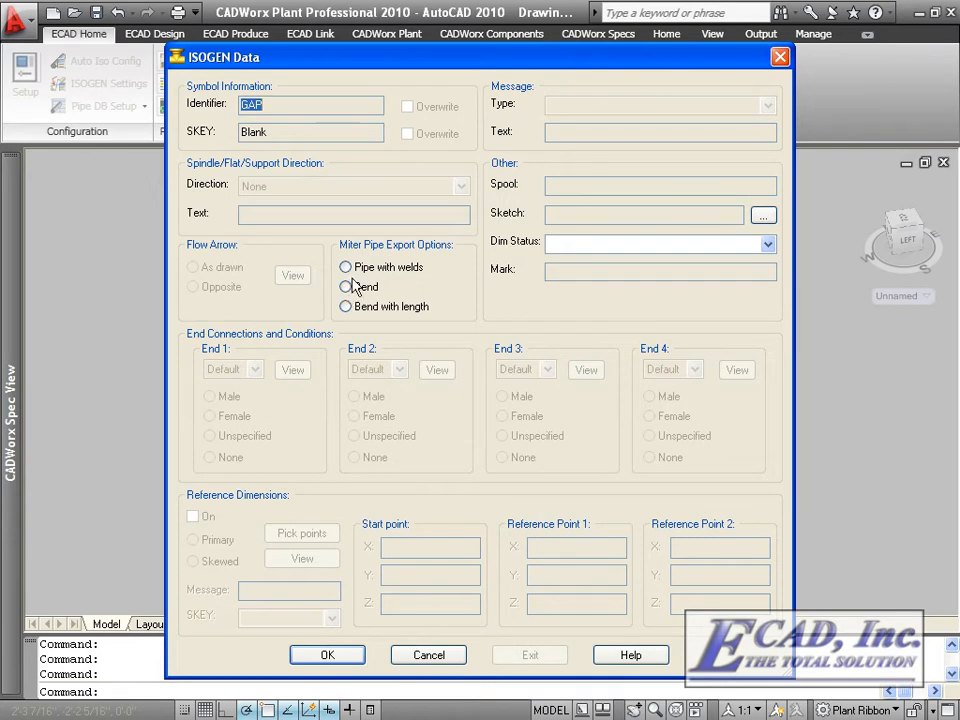
pyautogui.click(344, 268)
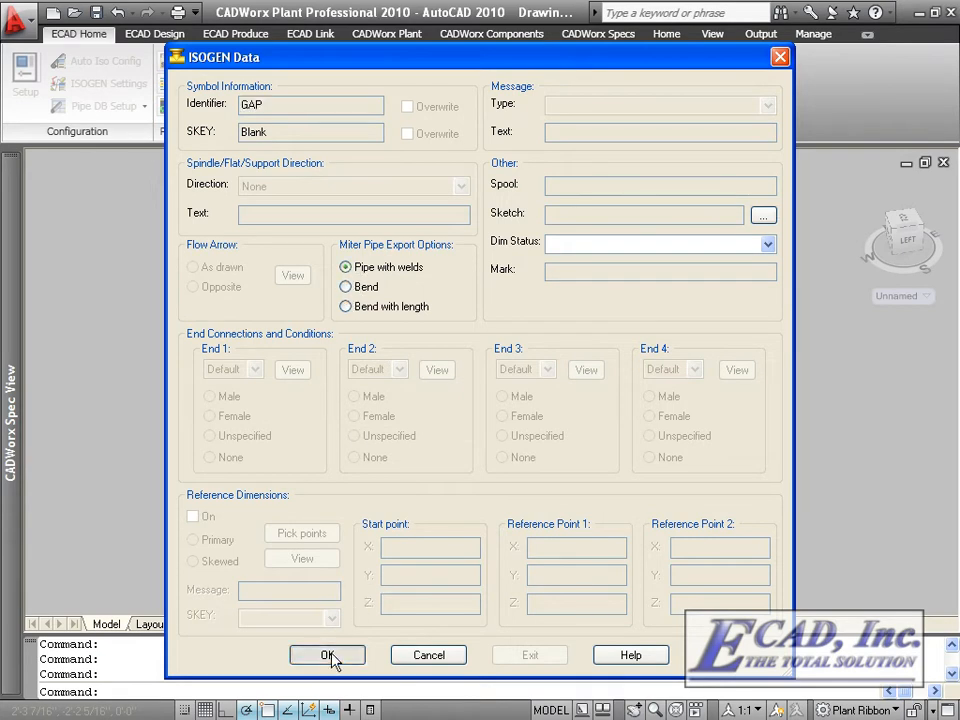
pyautogui.click(328, 656)
pyautogui.write('op')
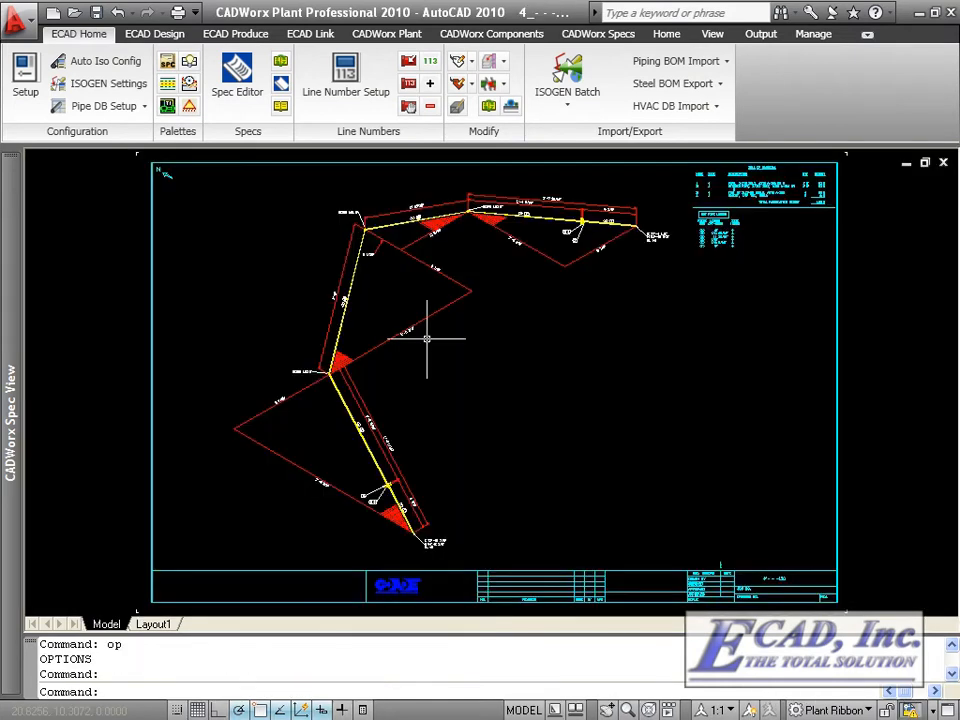
pyautogui.moveTo(518, 458)
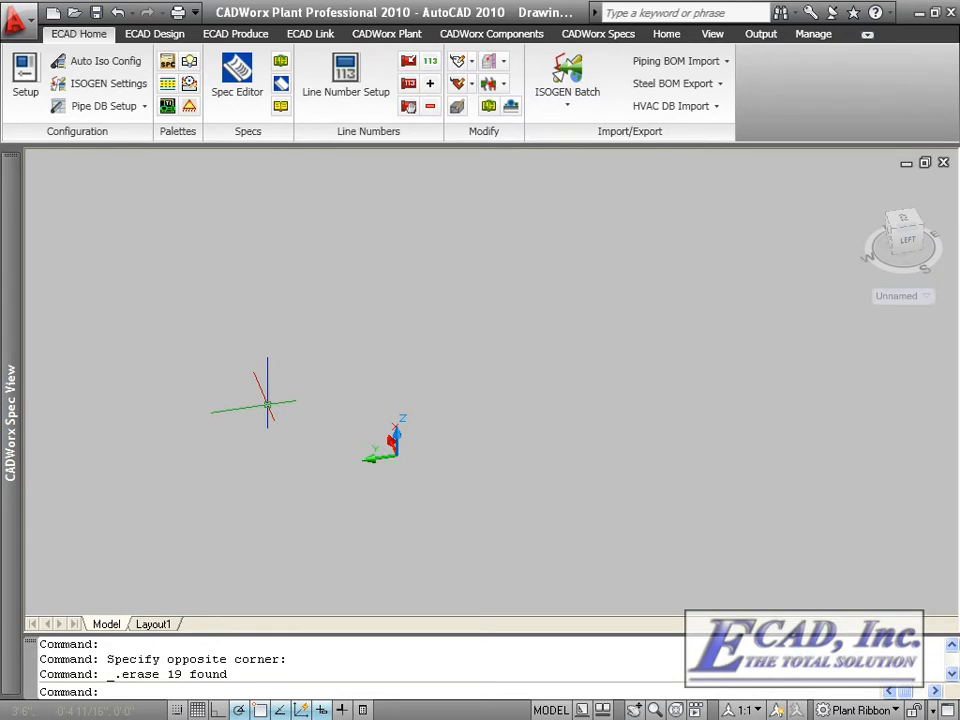
# Step: Draw a Channel Lip steel member of size SAMPLE_20X10X5 by picking its start and end points
pyautogui.click(154, 32)
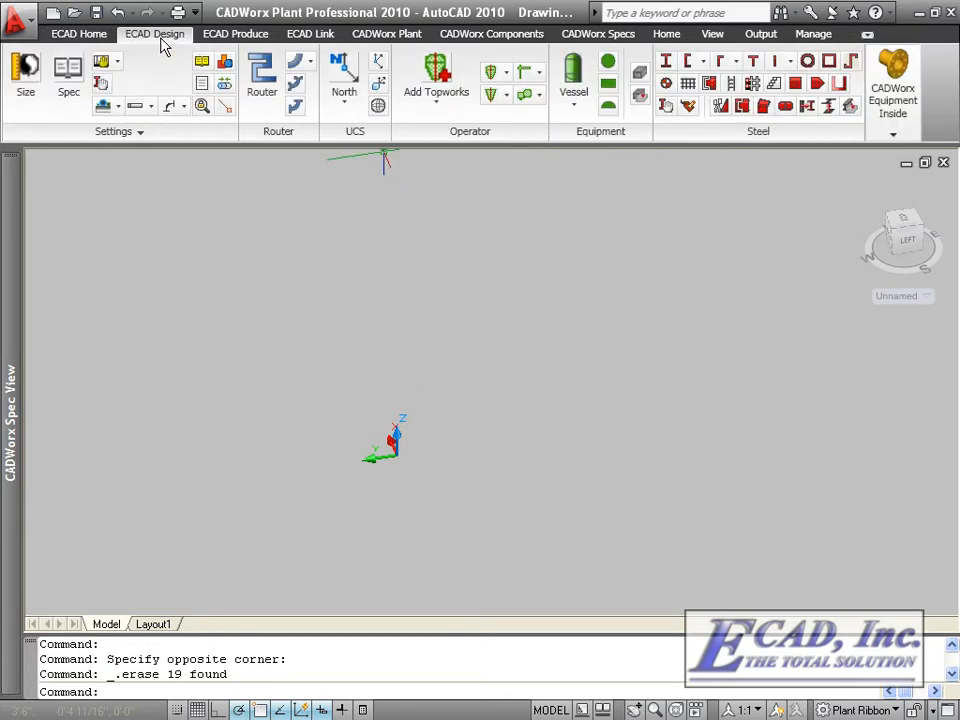
pyautogui.click(698, 60)
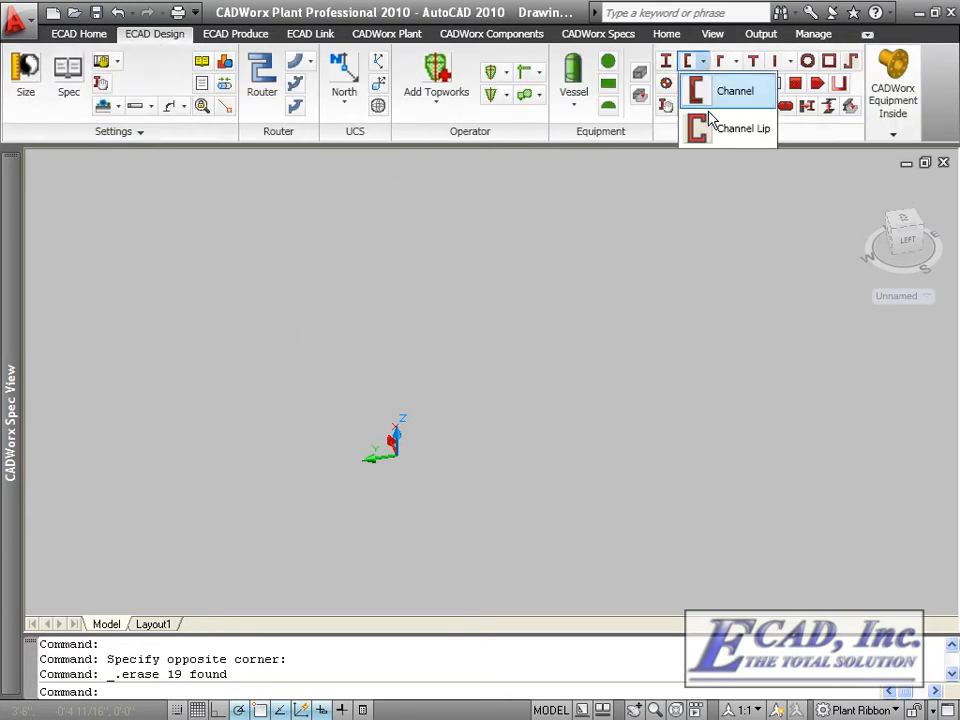
pyautogui.click(742, 128)
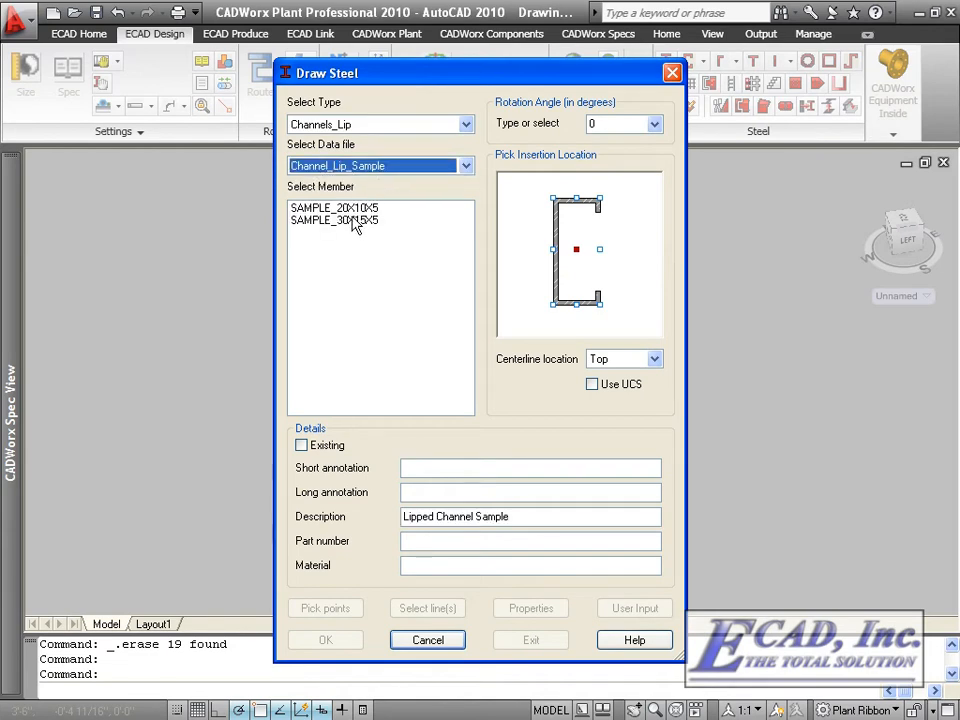
pyautogui.click(334, 206)
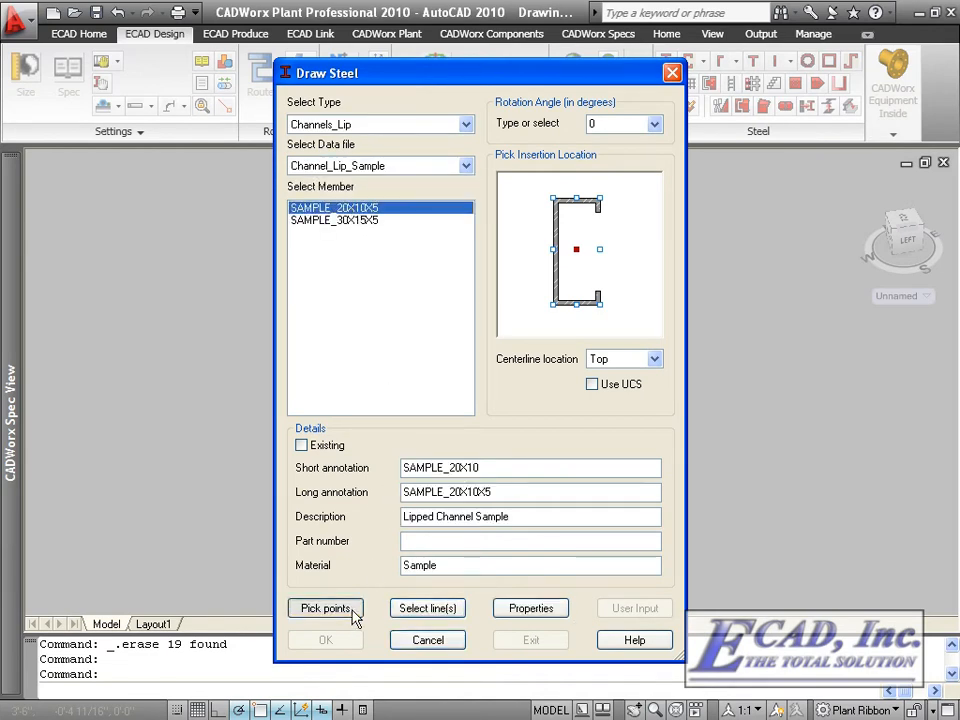
pyautogui.click(324, 608)
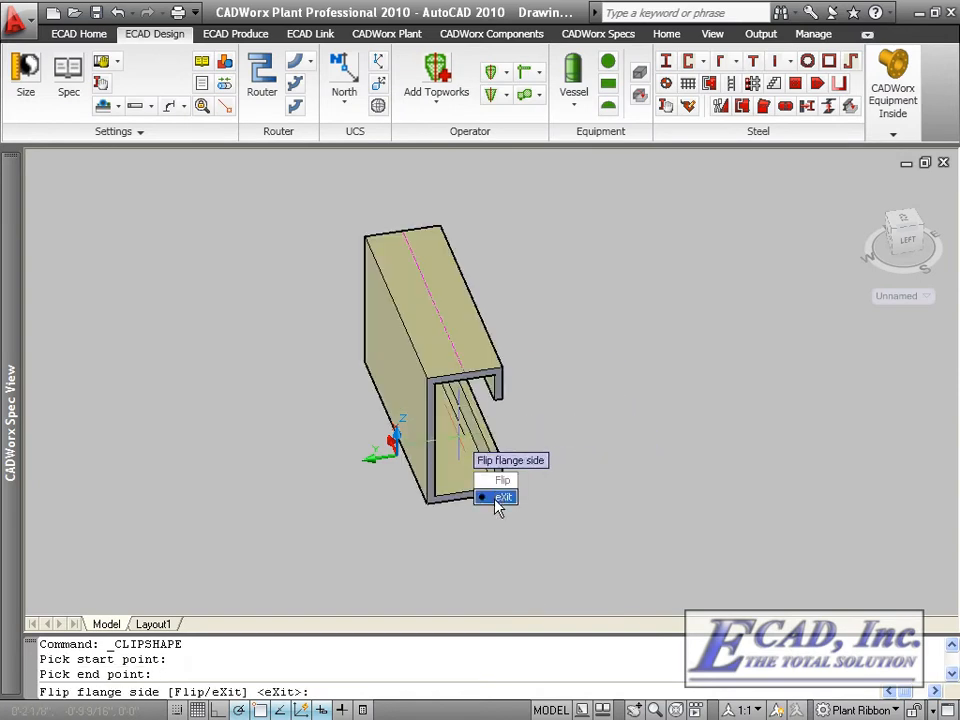
pyautogui.click(504, 496)
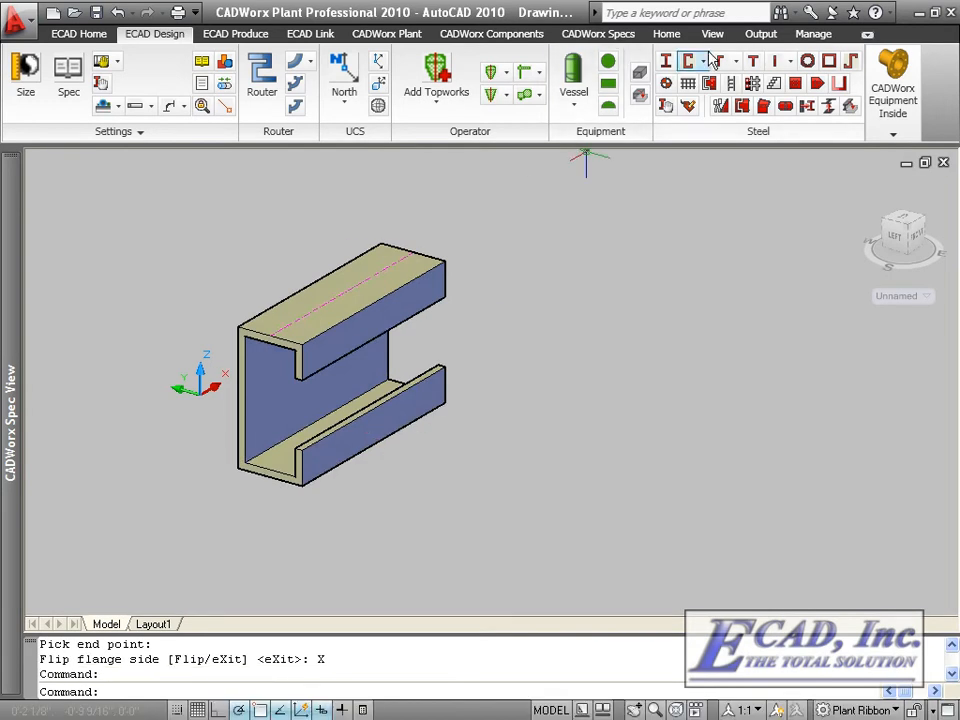
# Step: Draw an Angle Lip member of size EQUAL_LEGS beside the channel by picking points
pyautogui.click(728, 60)
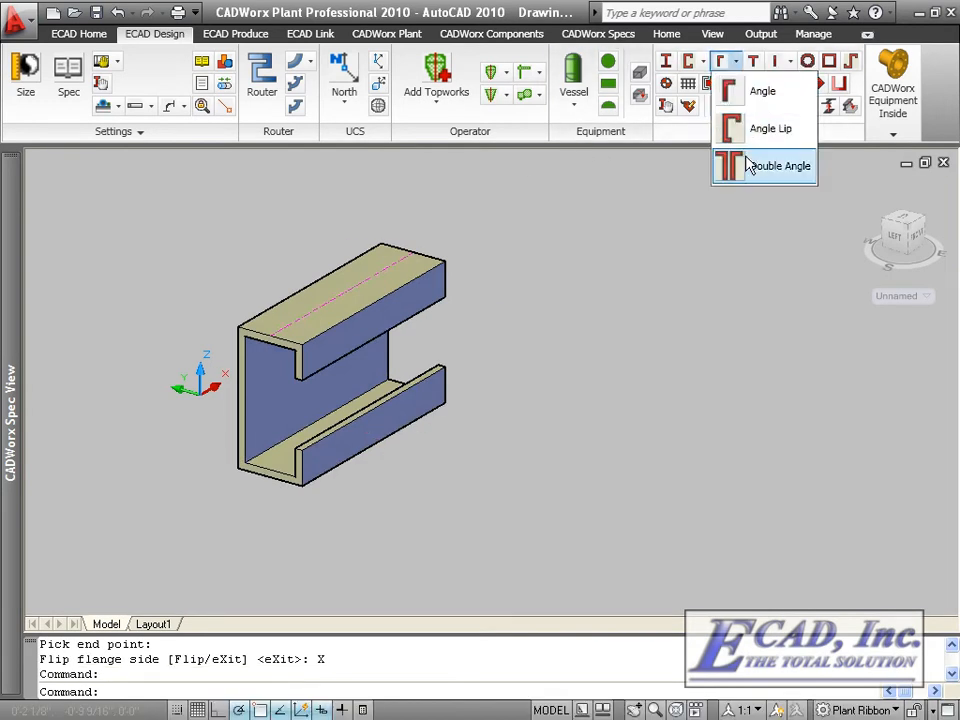
pyautogui.click(770, 128)
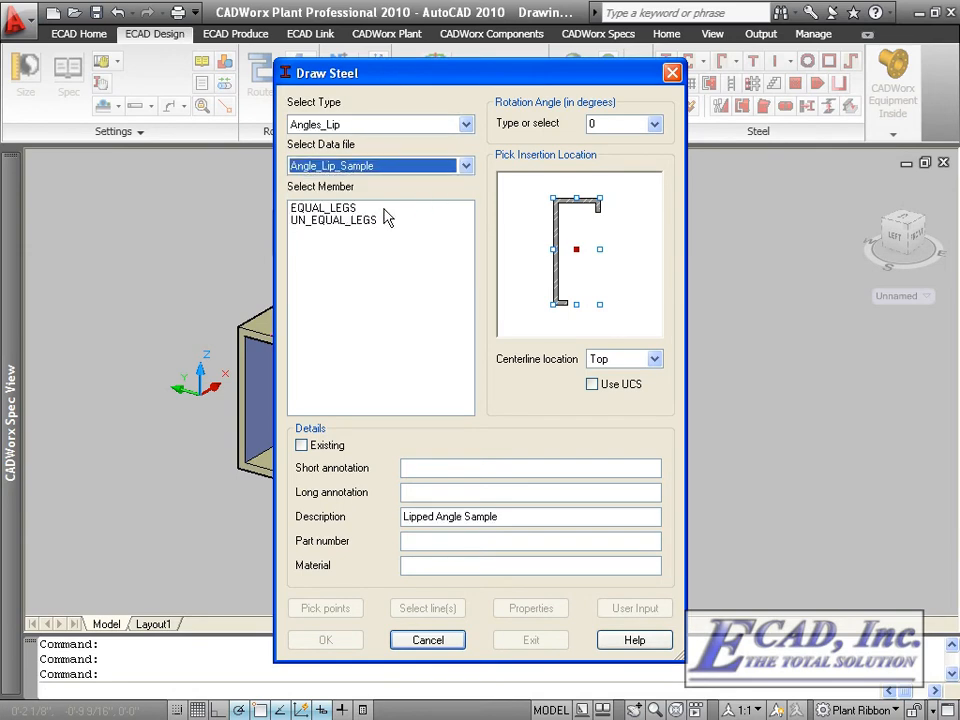
pyautogui.click(322, 206)
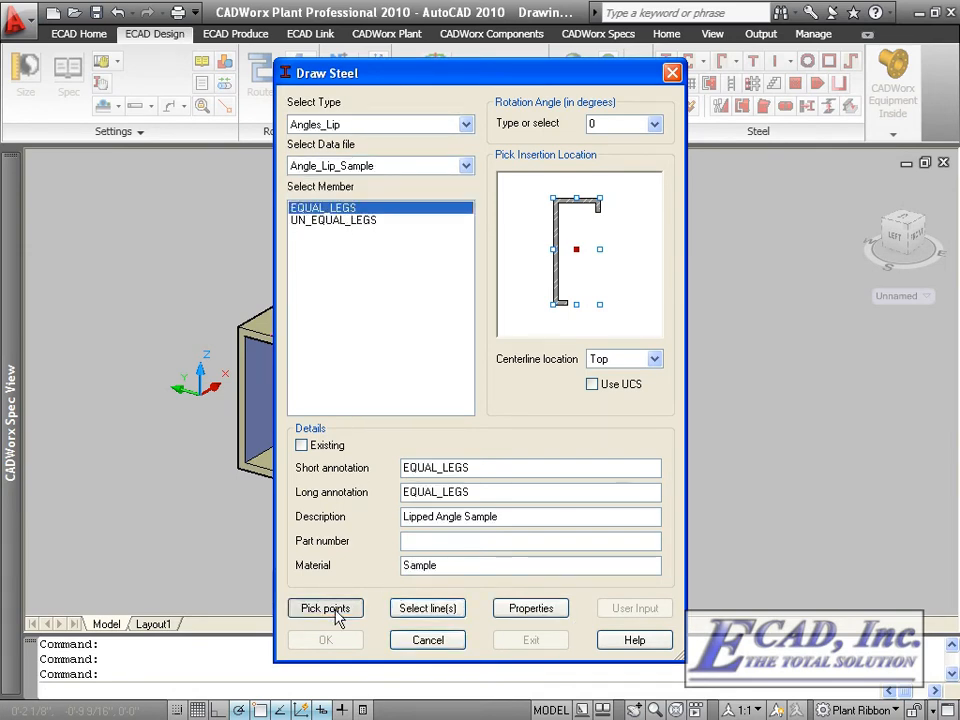
pyautogui.click(324, 608)
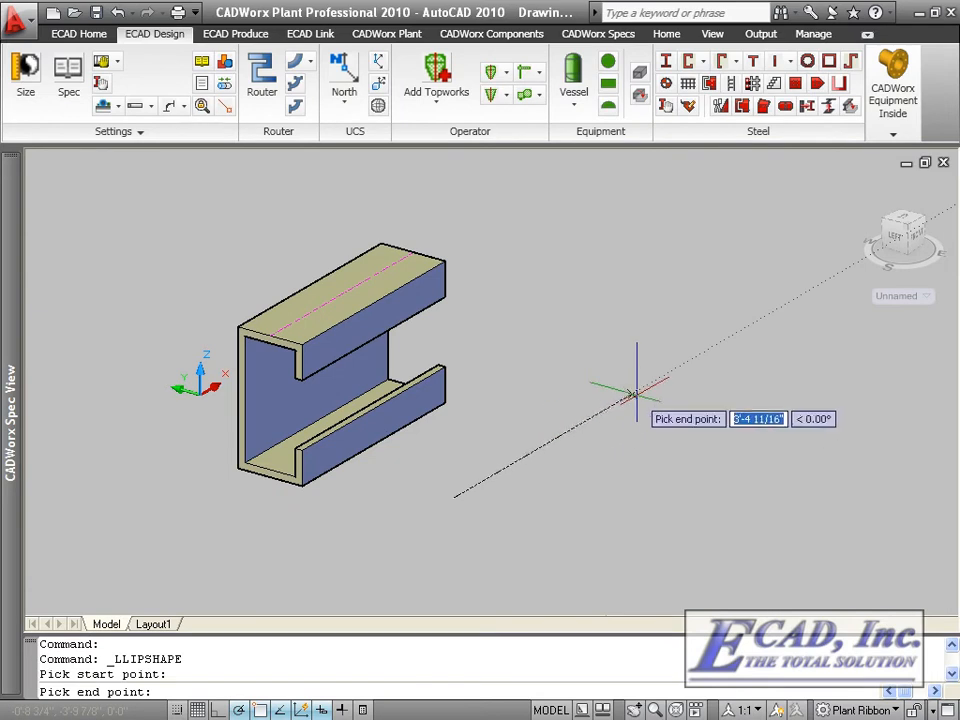
pyautogui.click(636, 392)
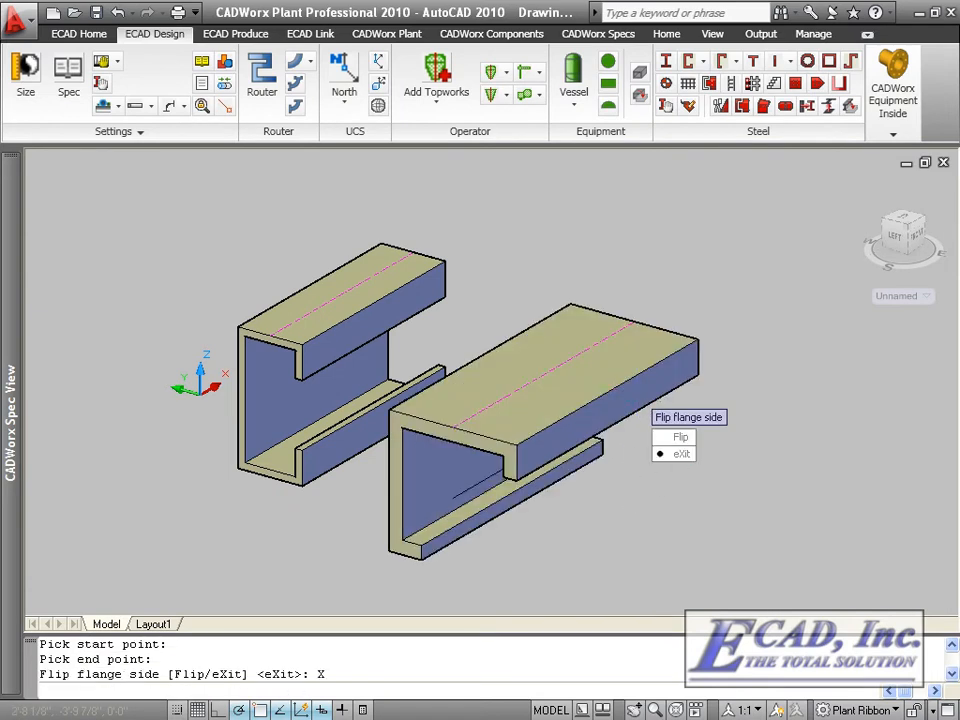
# Step: Draw a Double Angle member, then a Z-shape member of size EQUAL_LEG_NO_LIP beside them
pyautogui.click(726, 60)
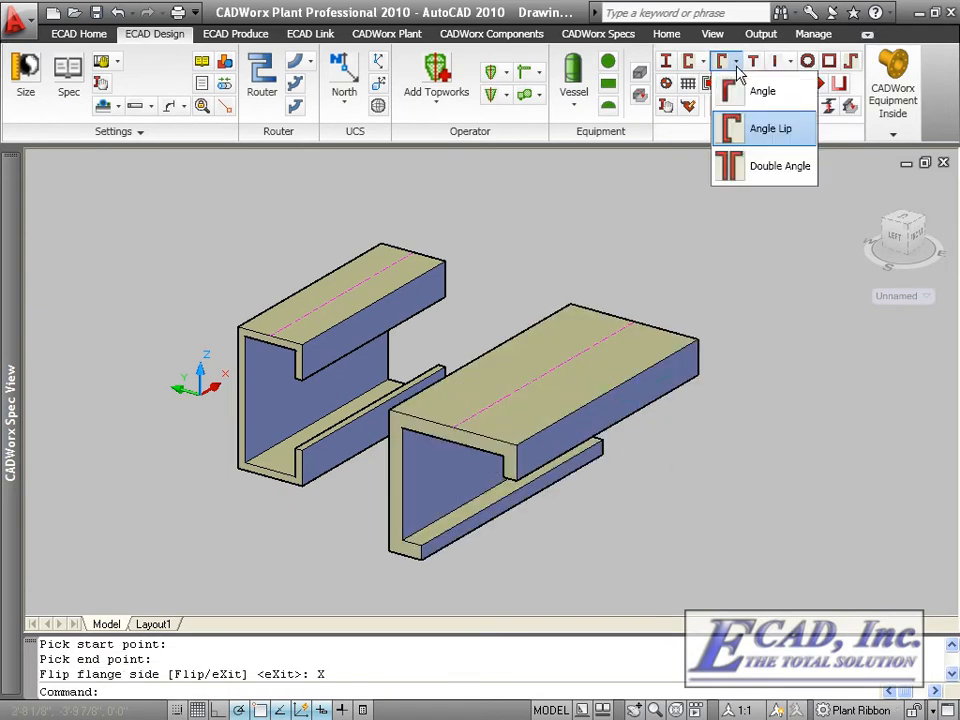
pyautogui.click(780, 164)
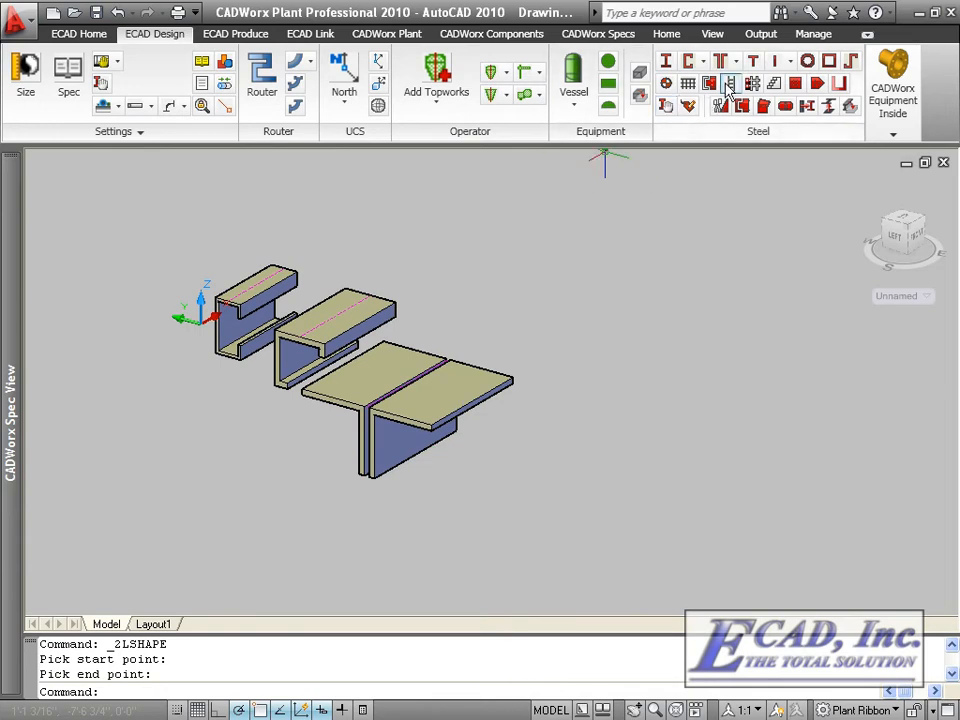
pyautogui.click(730, 84)
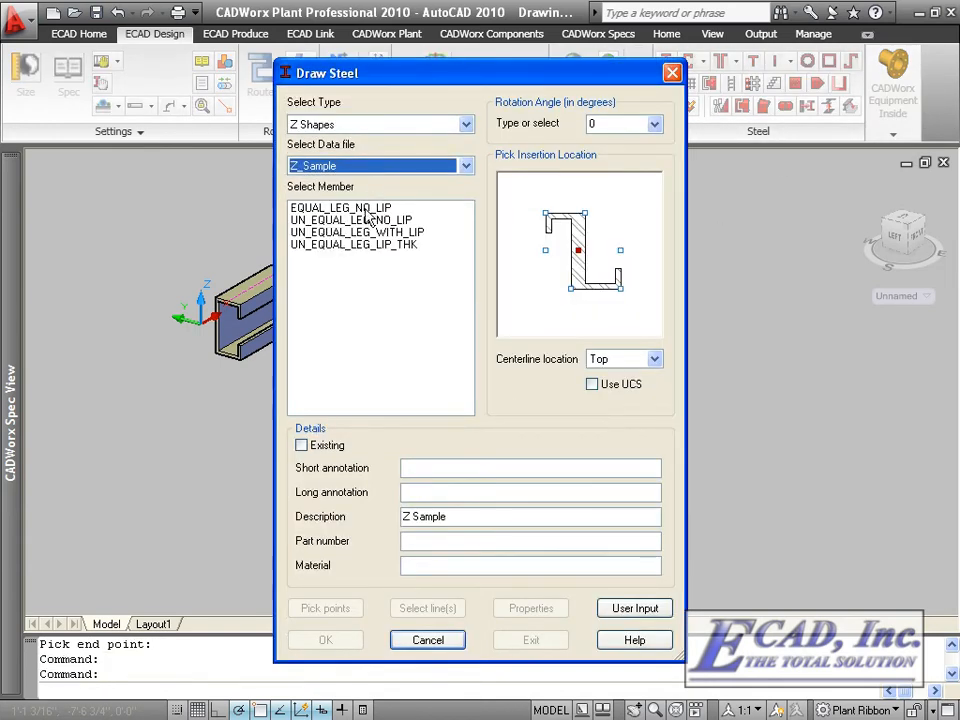
pyautogui.click(340, 206)
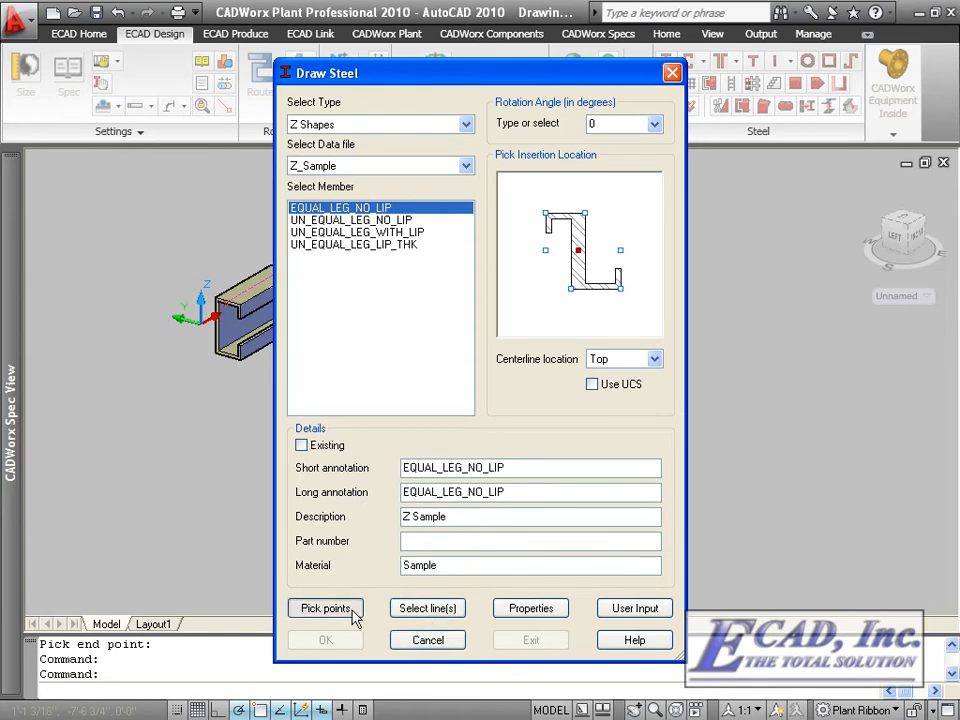
pyautogui.click(324, 608)
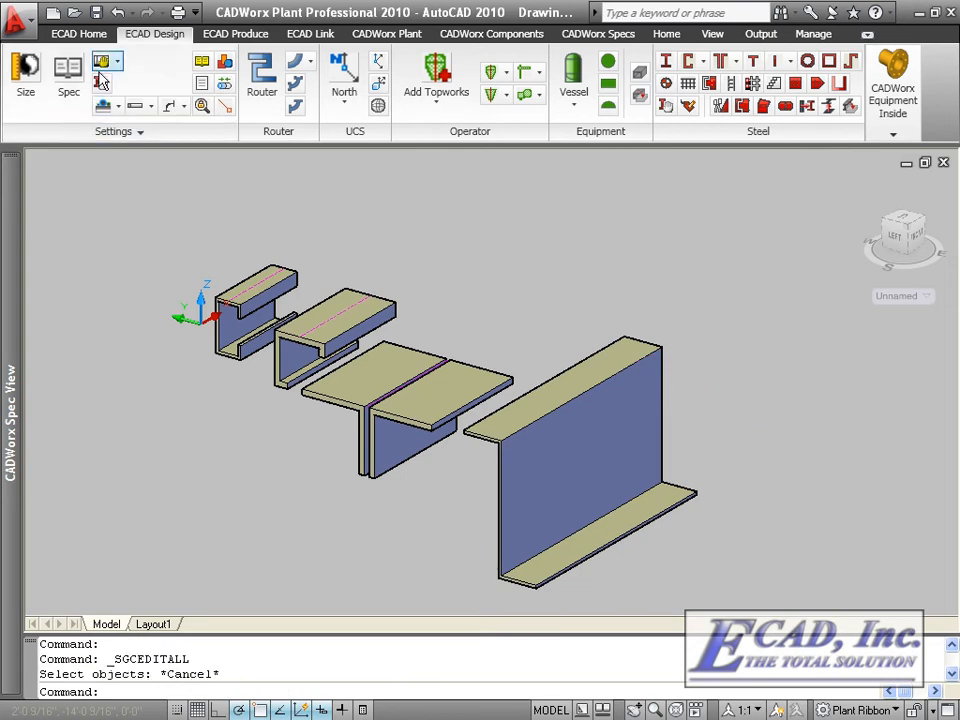
# Step: Run Steel Global Edit on all members and confirm the 2L double angle group's component settings
pyautogui.click(78, 32)
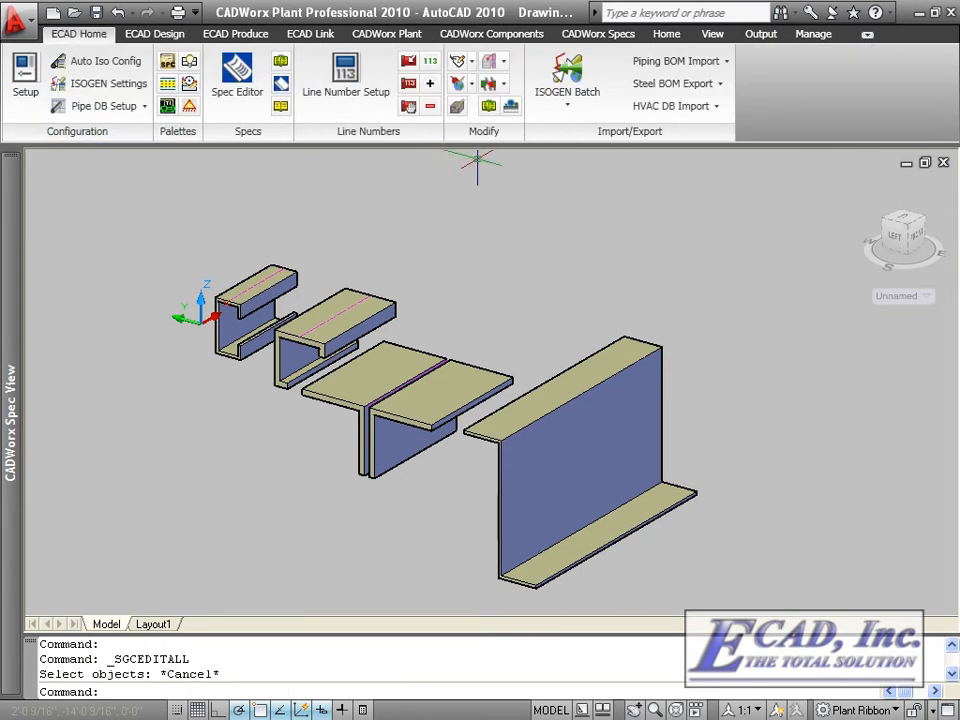
pyautogui.moveTo(458, 84)
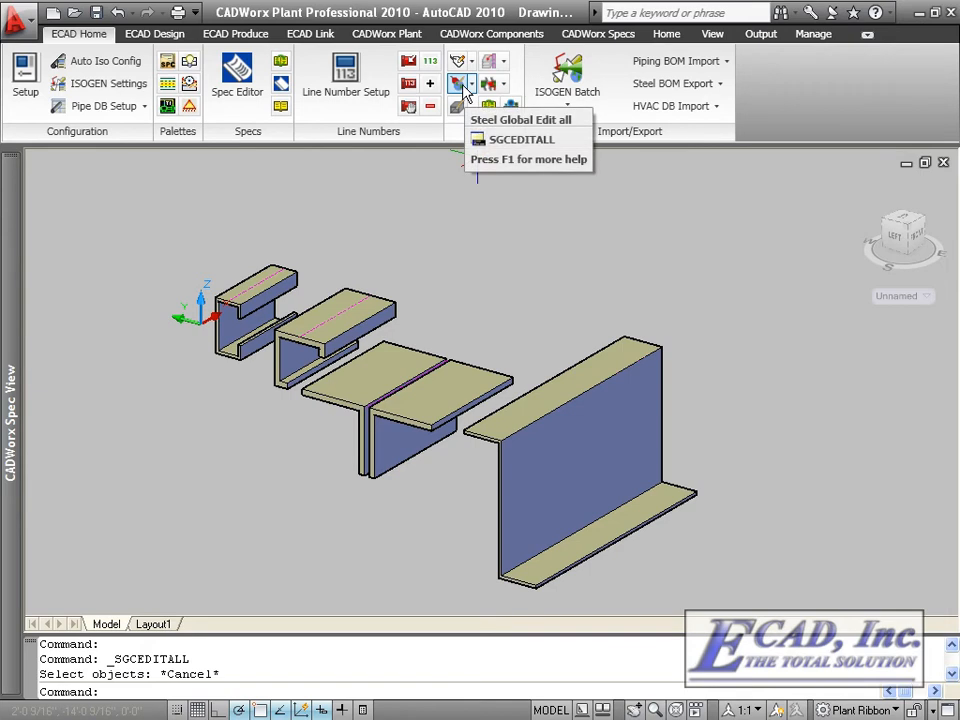
pyautogui.click(456, 84)
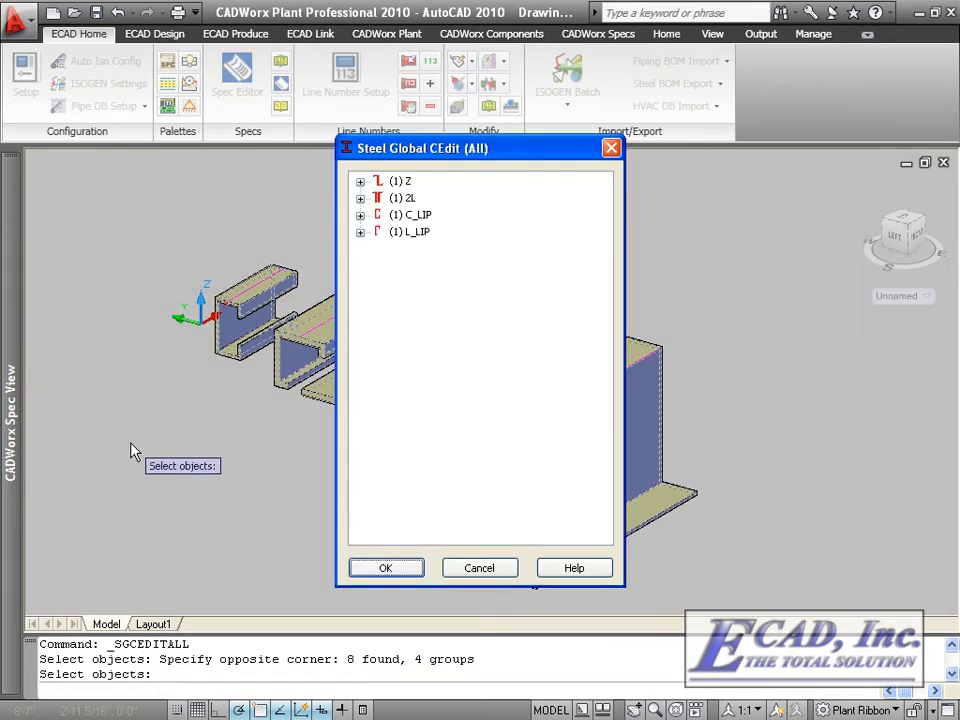
pyautogui.click(360, 232)
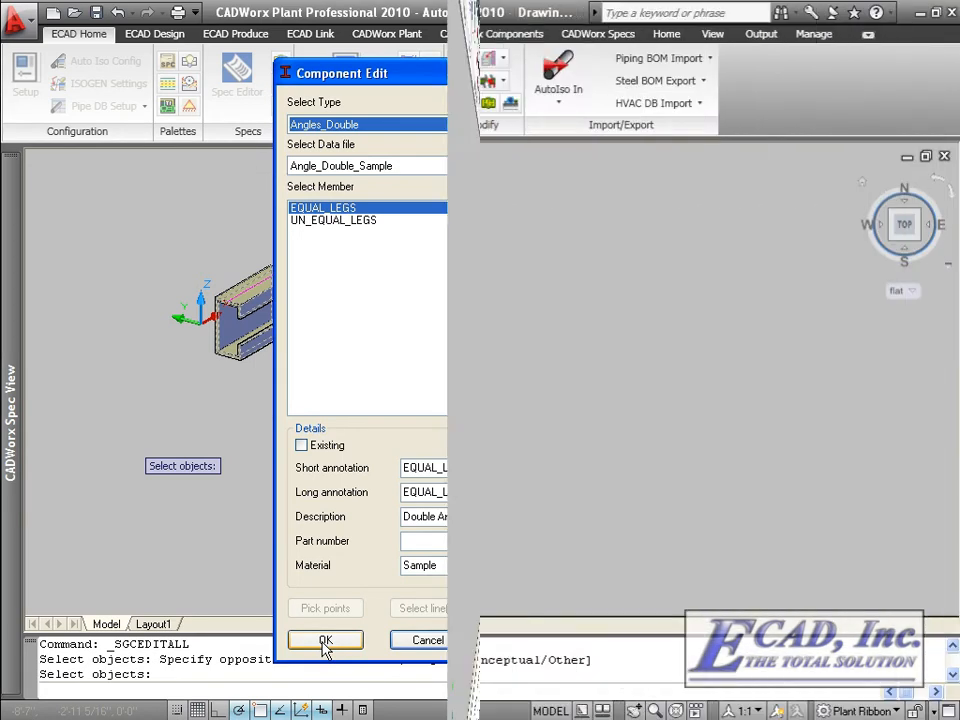
pyautogui.click(324, 640)
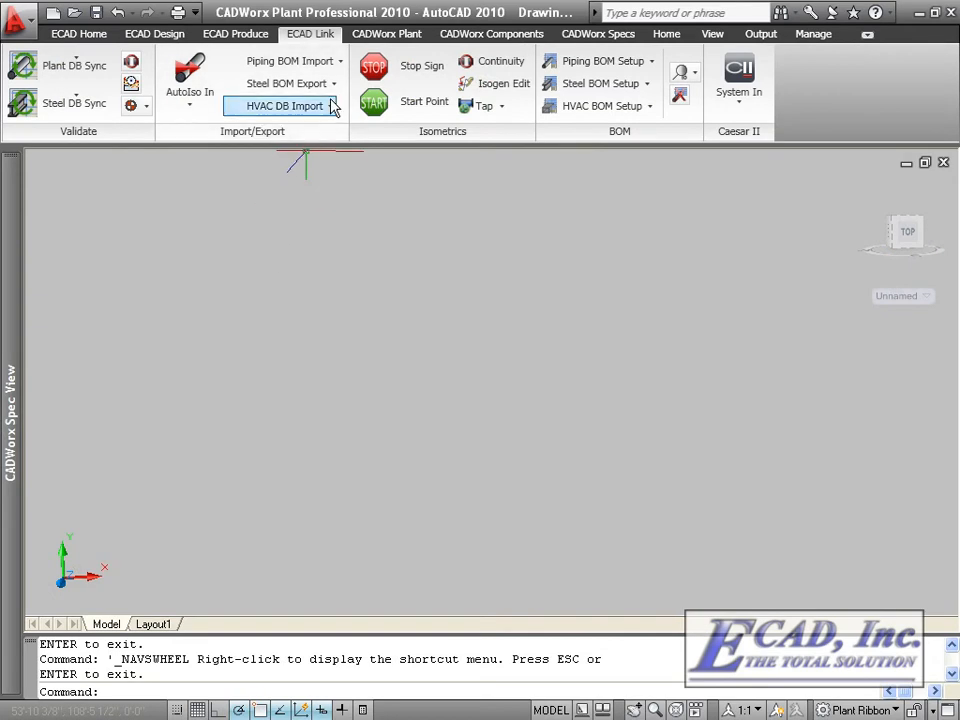
# Step: Run HVAC DB Import from the Link tab to bring database components into the drawing
pyautogui.click(284, 106)
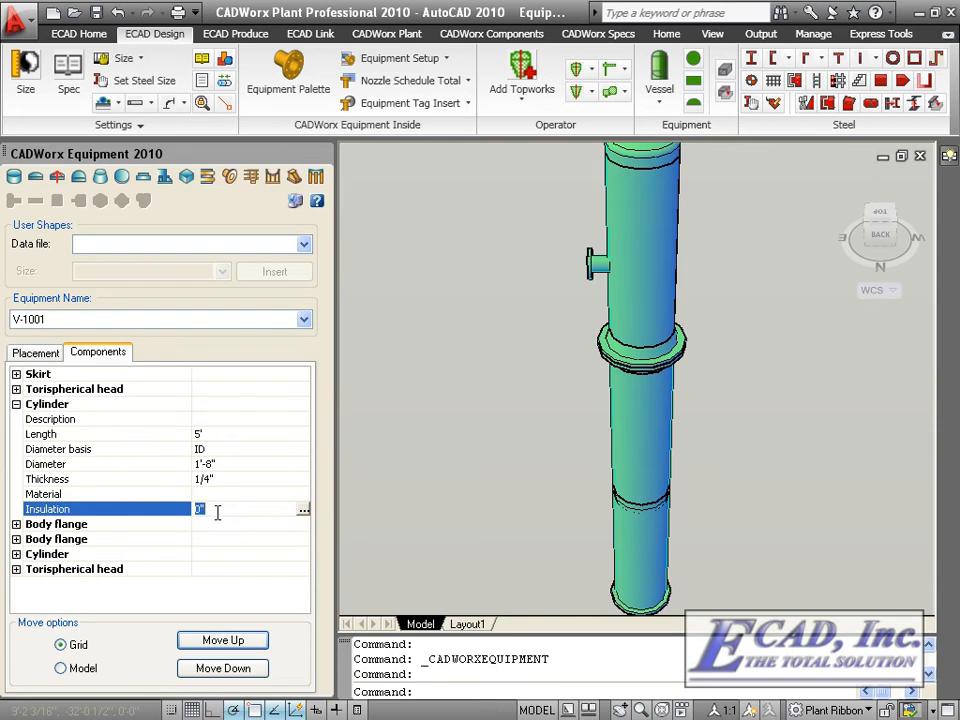
# Step: Apply 2-inch Foam Glass insulation to vessel V-1001's cylinder
pyautogui.write('3')
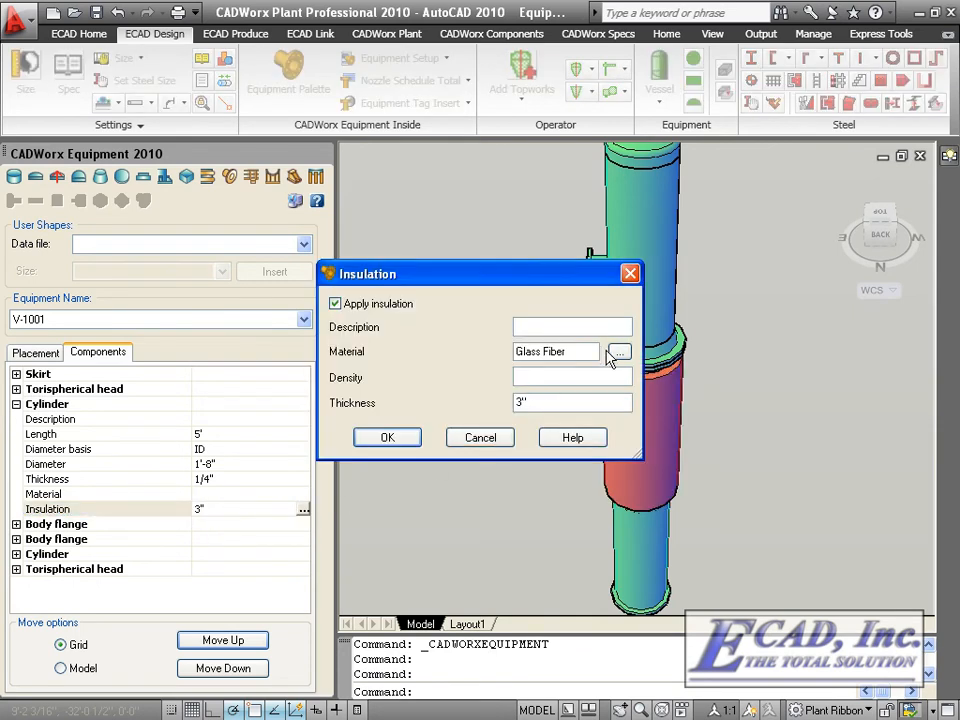
pyautogui.click(618, 352)
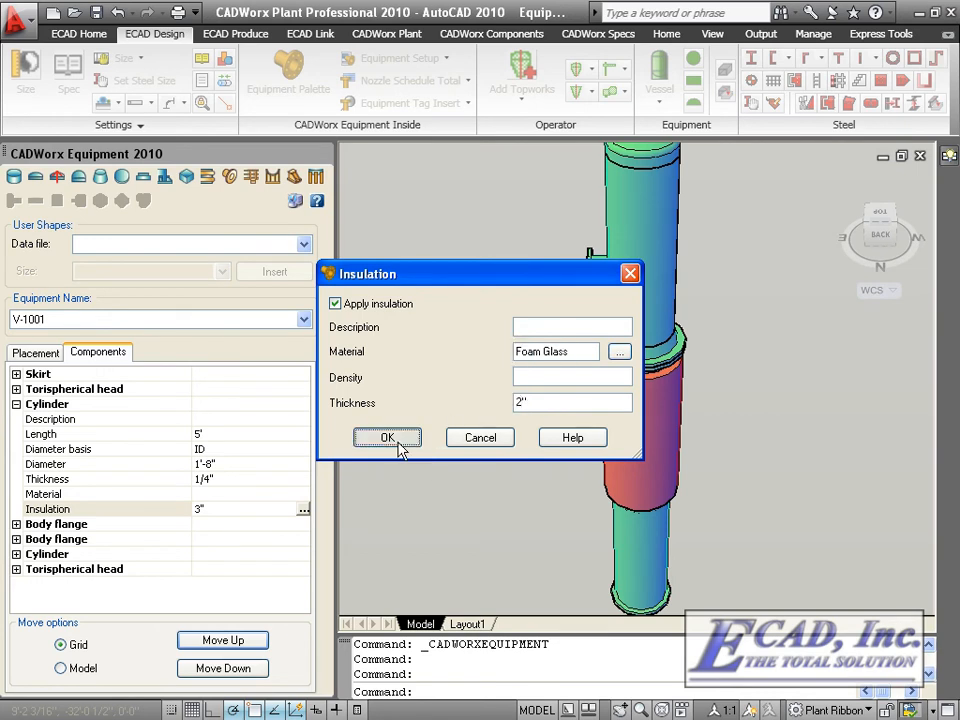
pyautogui.click(388, 436)
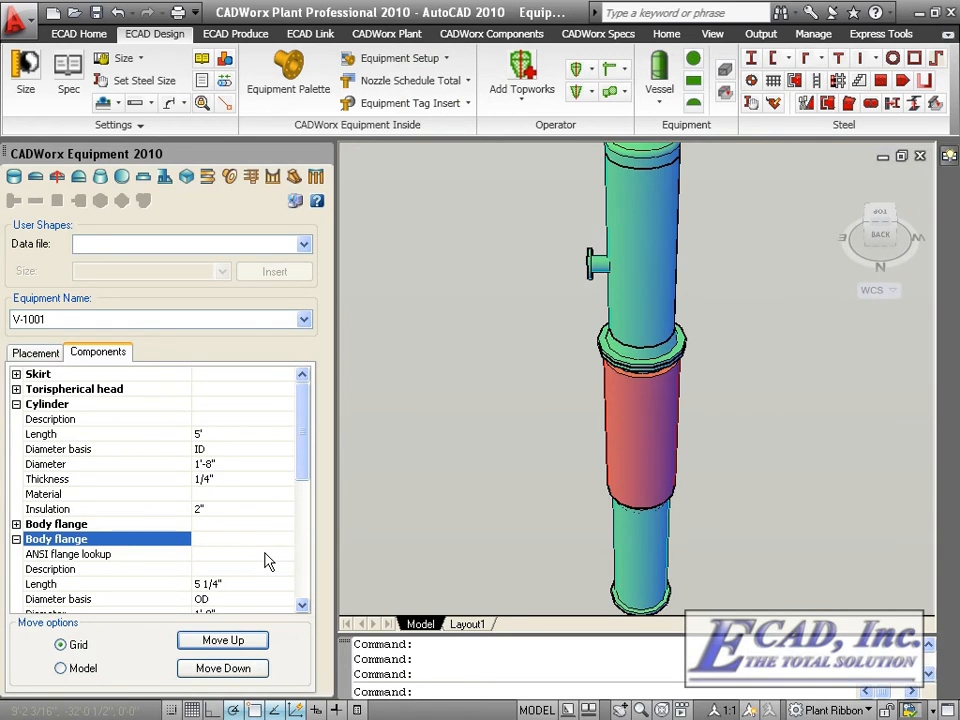
# Step: Run the ANSI flange lookup on the vessel's body flange to fetch standard dimensions
pyautogui.click(68, 552)
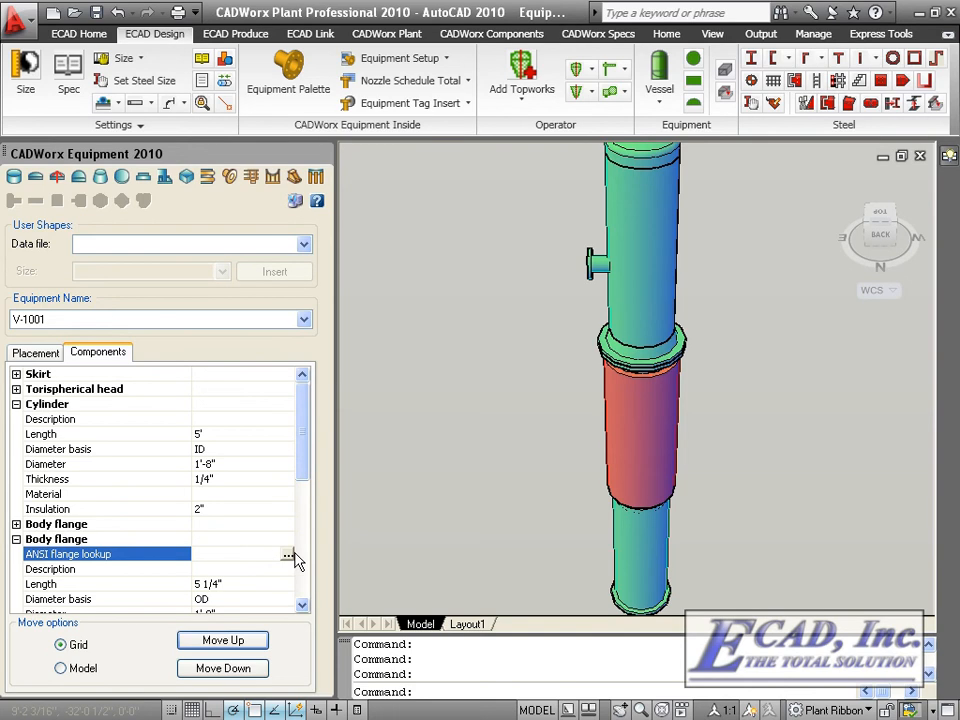
pyautogui.click(288, 554)
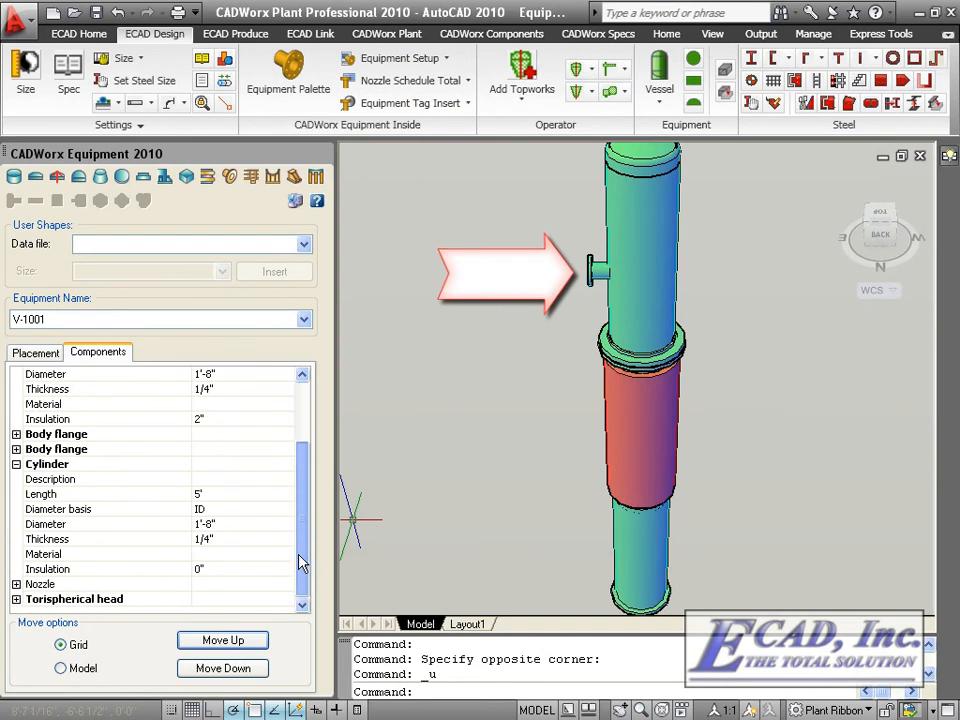
pyautogui.click(40, 584)
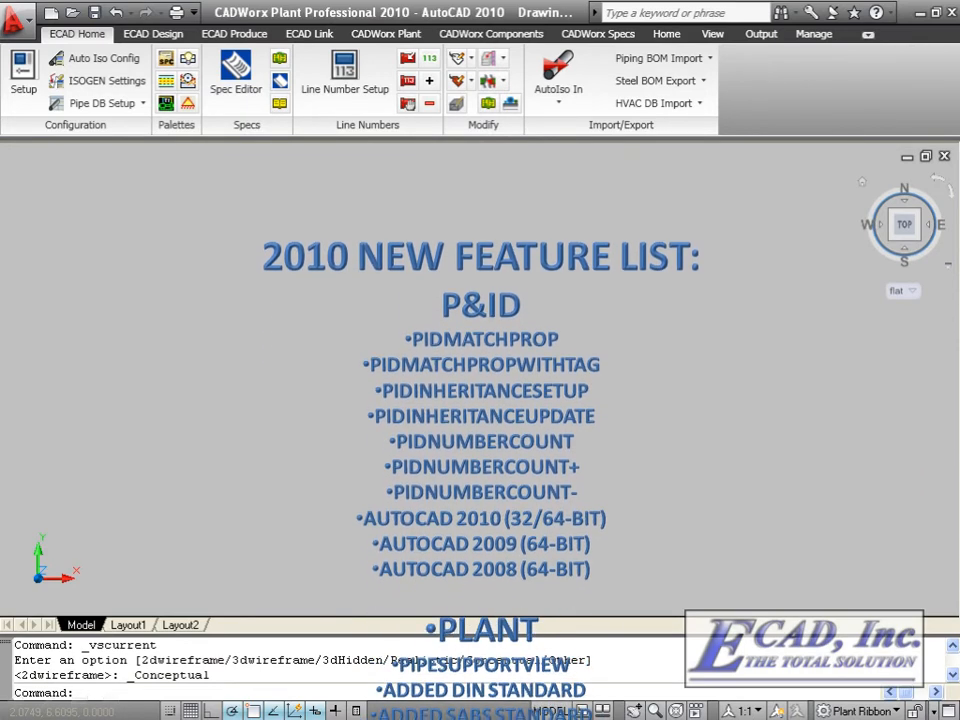
# Step: Scroll the 2010 New Feature List past Plant to the Steel, HVAC and Equipment additions
pyautogui.scroll(-3)
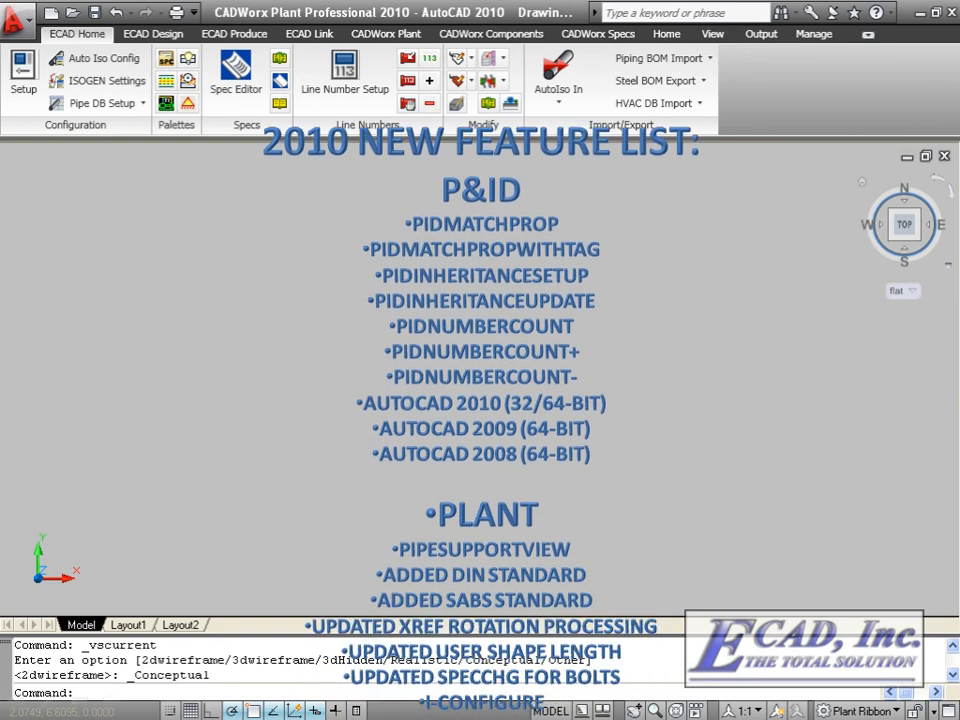
pyautogui.scroll(-3)
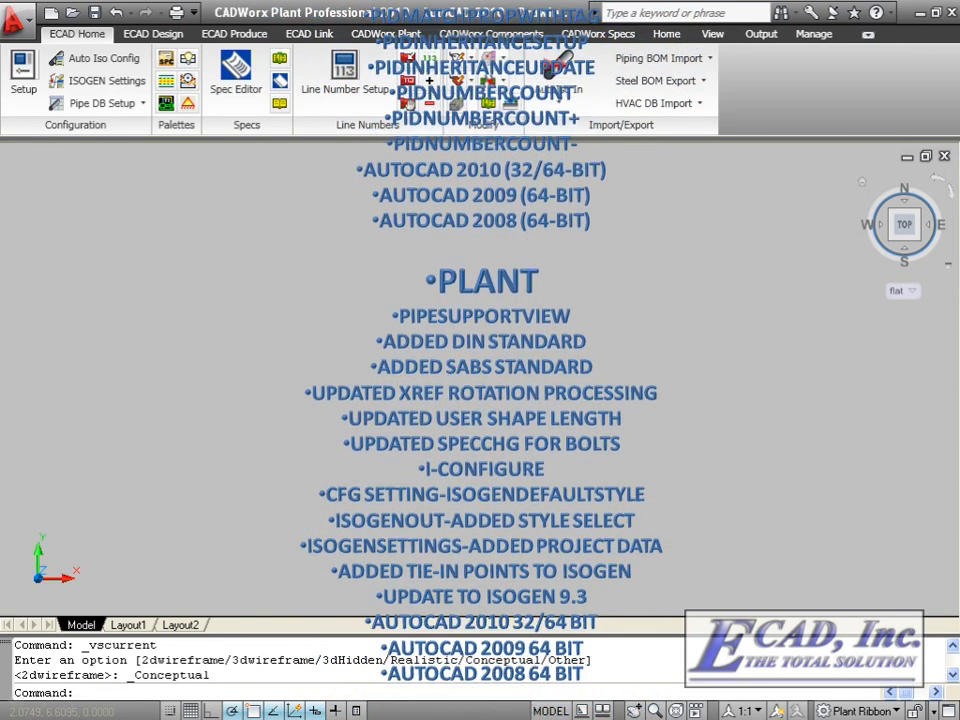
pyautogui.scroll(-3)
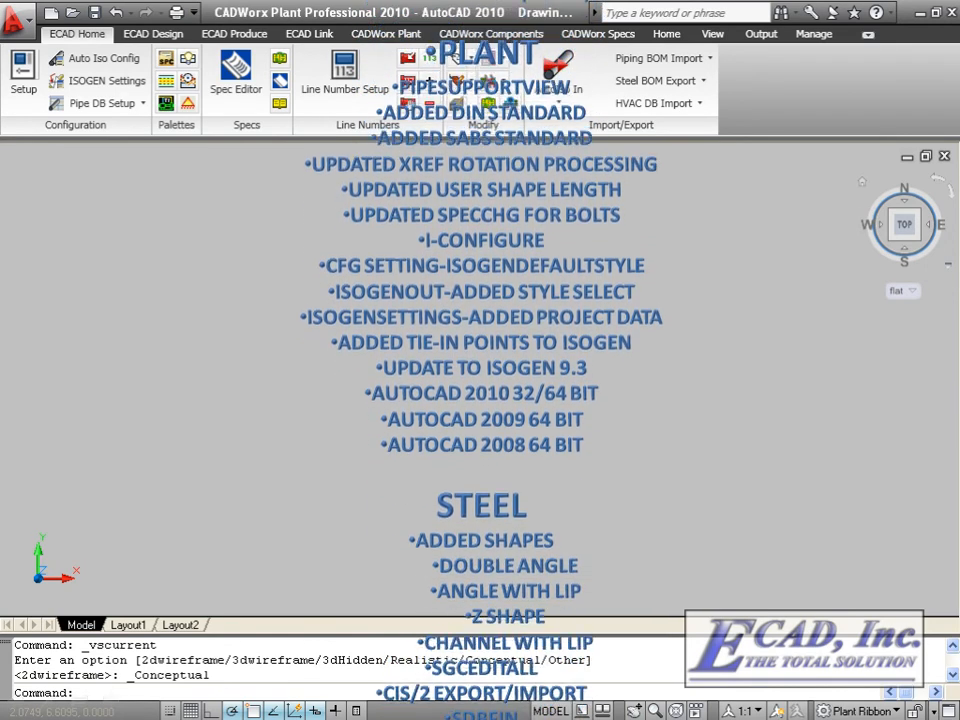
pyautogui.scroll(-3)
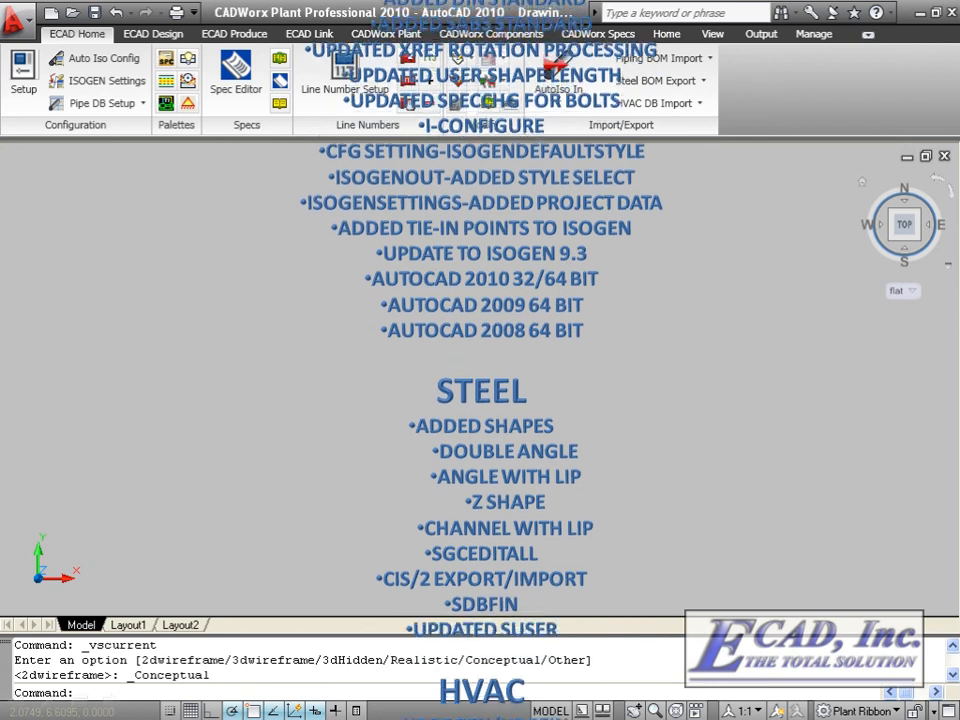
pyautogui.scroll(-3)
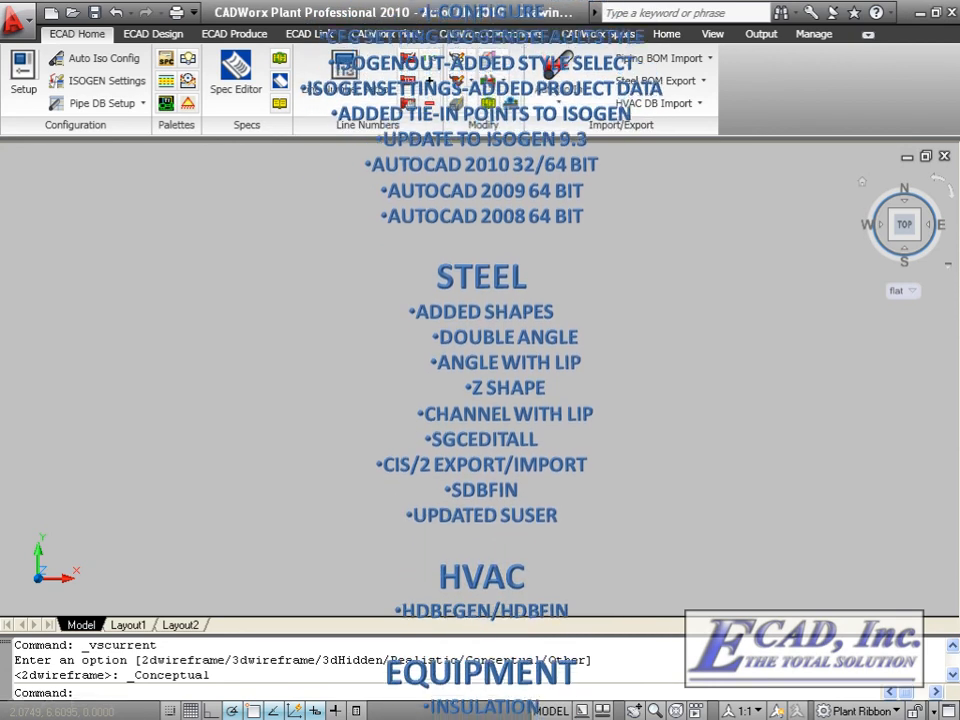